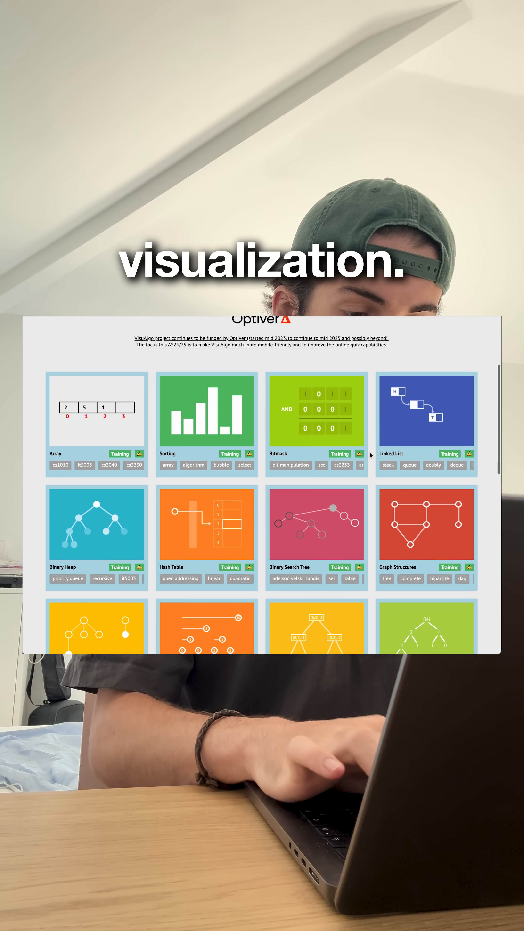
- Scroll the Full Stack React tutorial past GitHub repo setup to section 3, Push your changes to GitHub
scroll(down, 3)
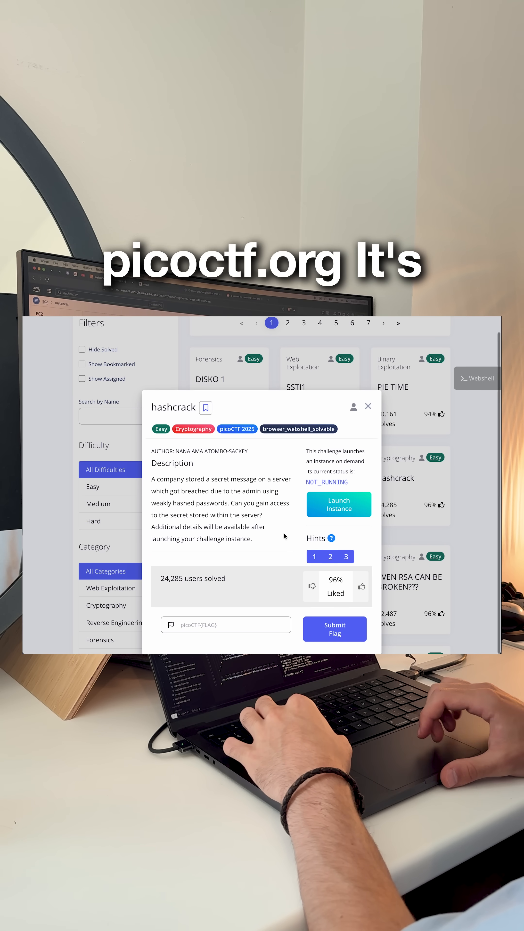
click(416, 577)
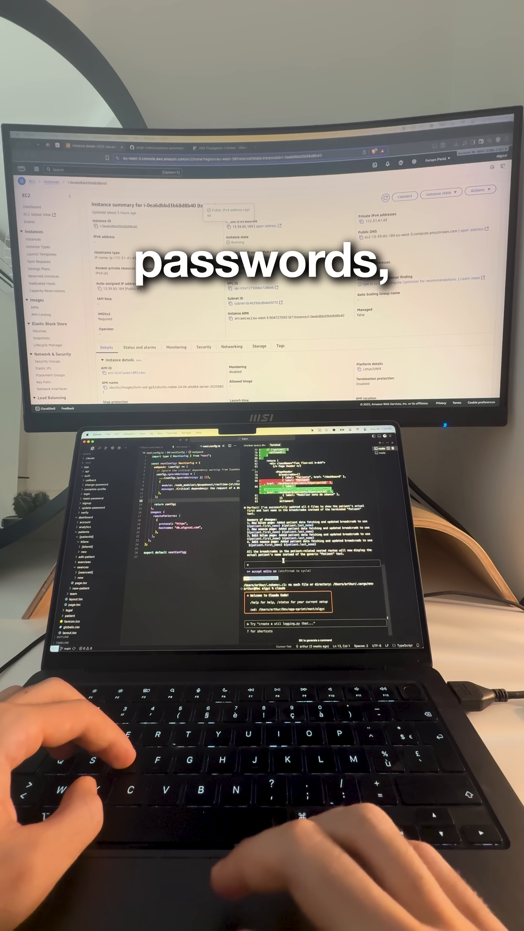
text(/clear)
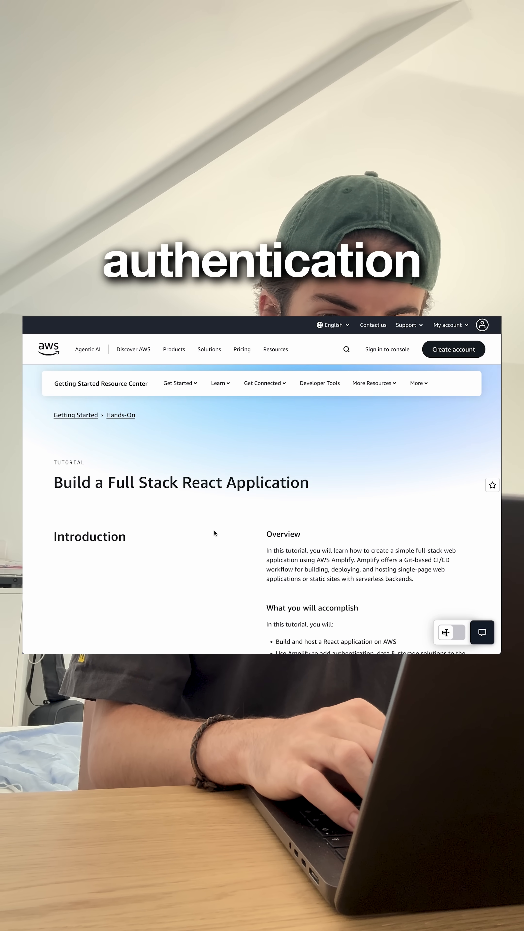
scroll(down, 3)
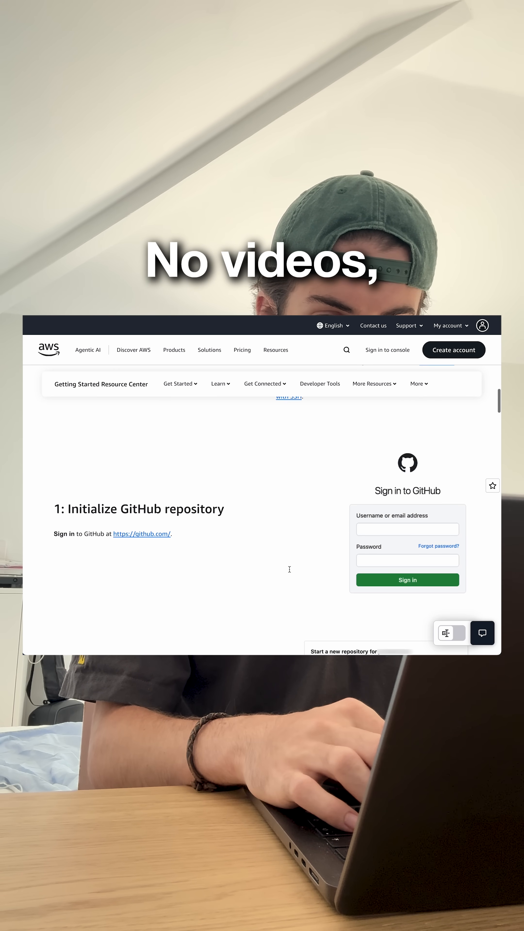
scroll(down, 3)
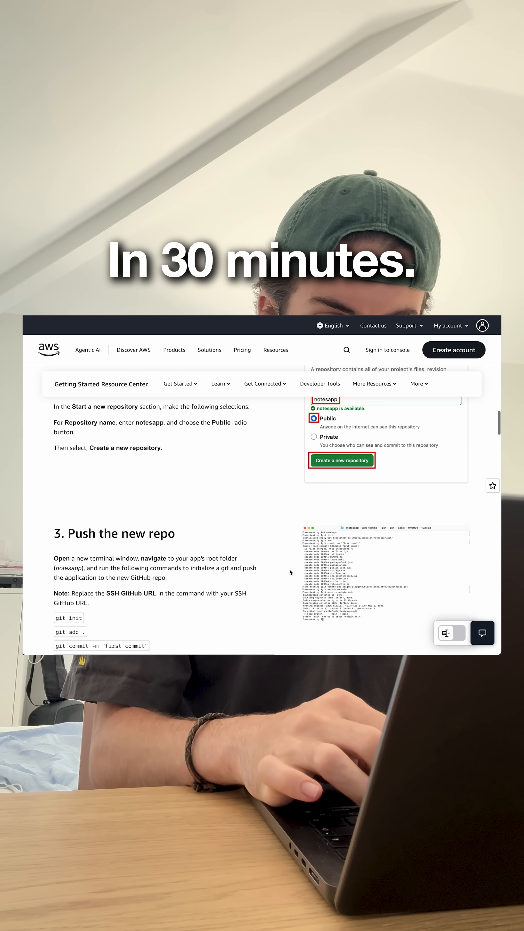
scroll(down, 3)
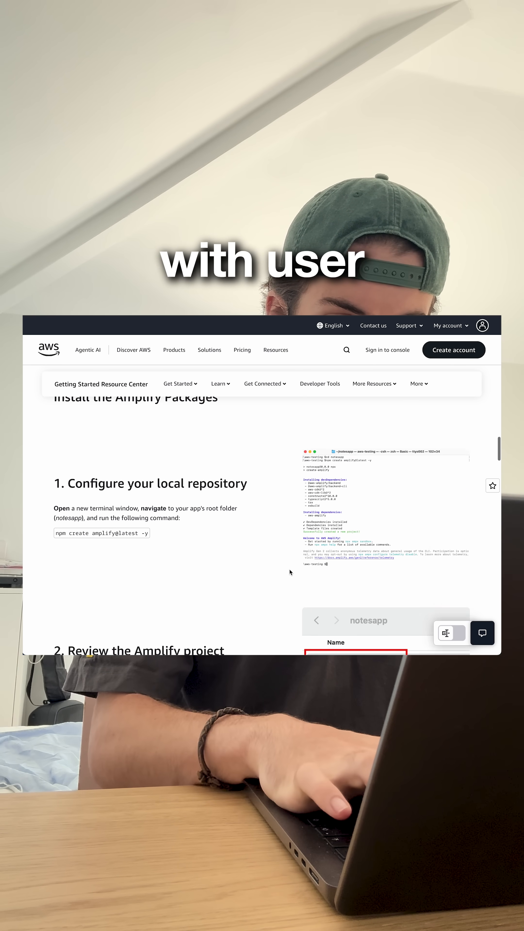
scroll(down, 3)
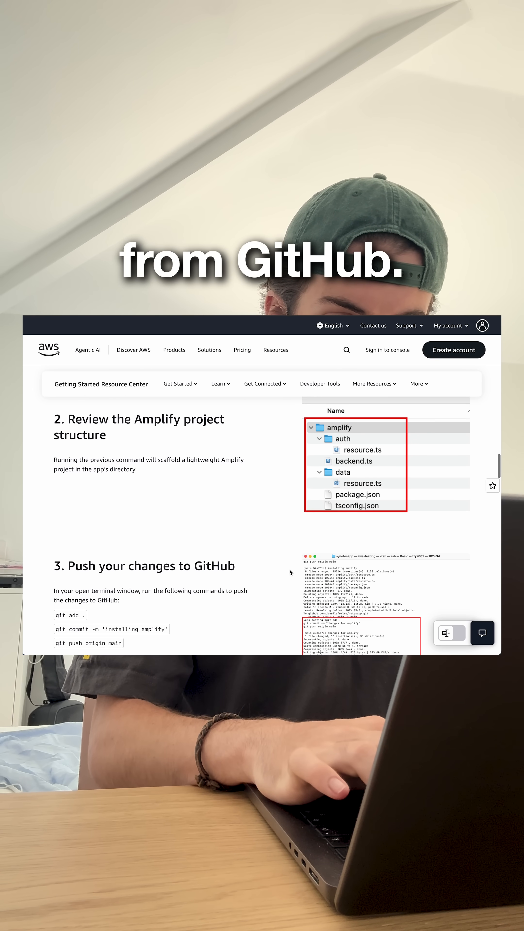